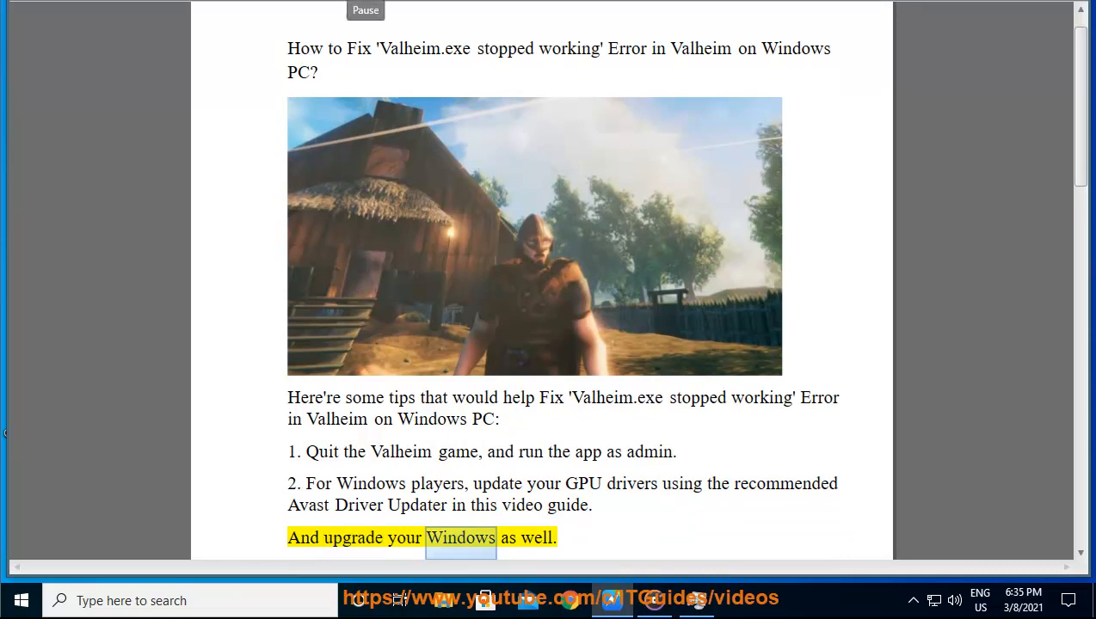
# - Dismiss the driver scan results and go to Update & Security in Windows Settings
pyautogui.scroll(-3)
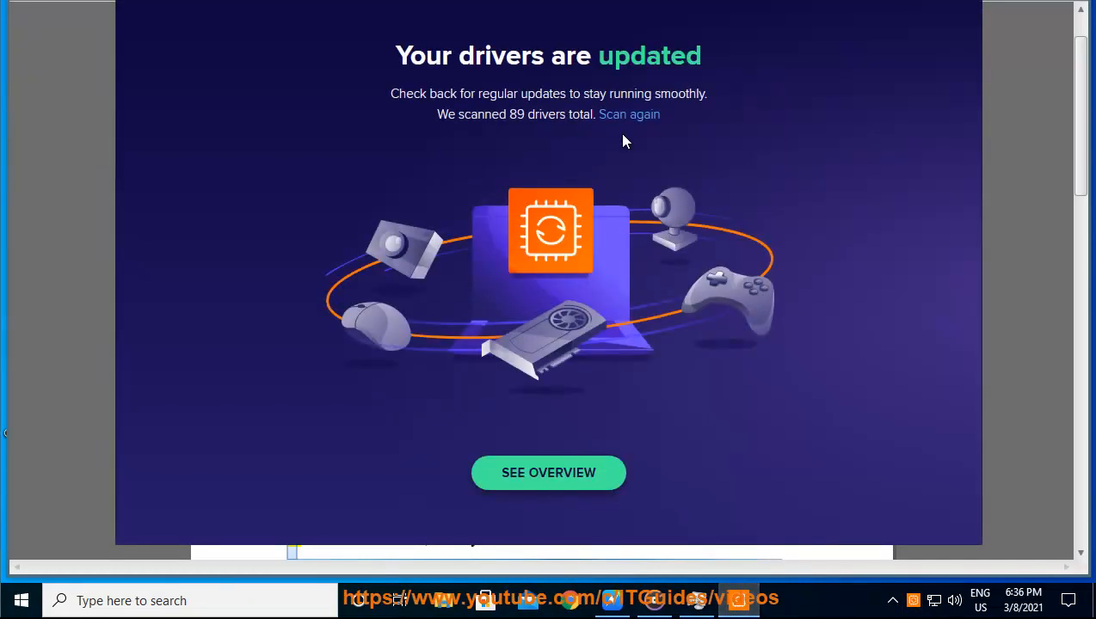
pyautogui.click(627, 113)
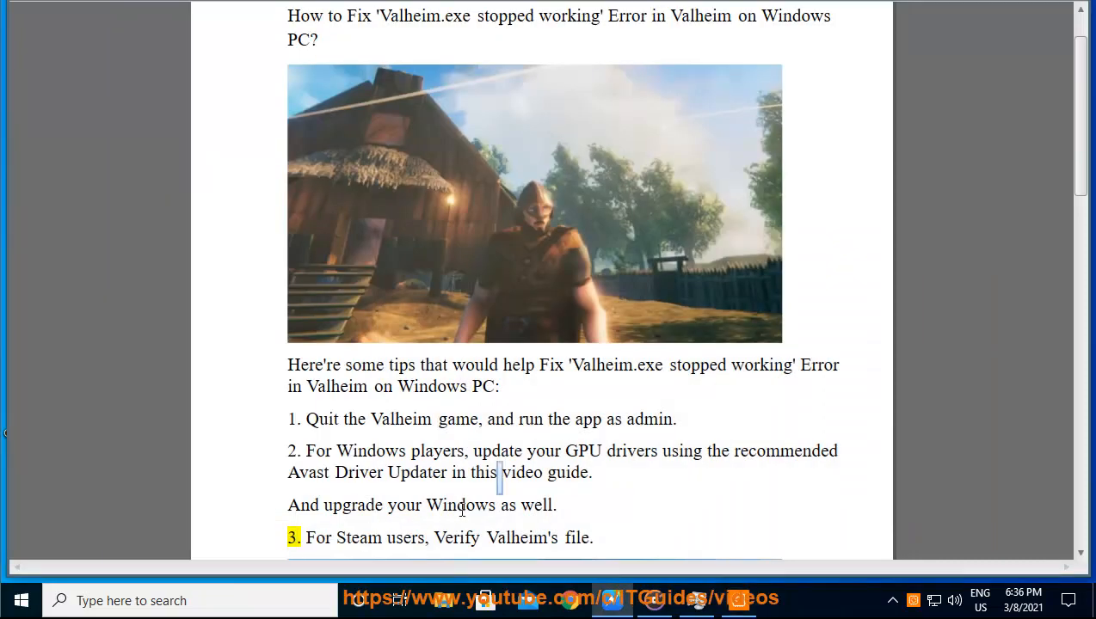
pyautogui.click(21, 600)
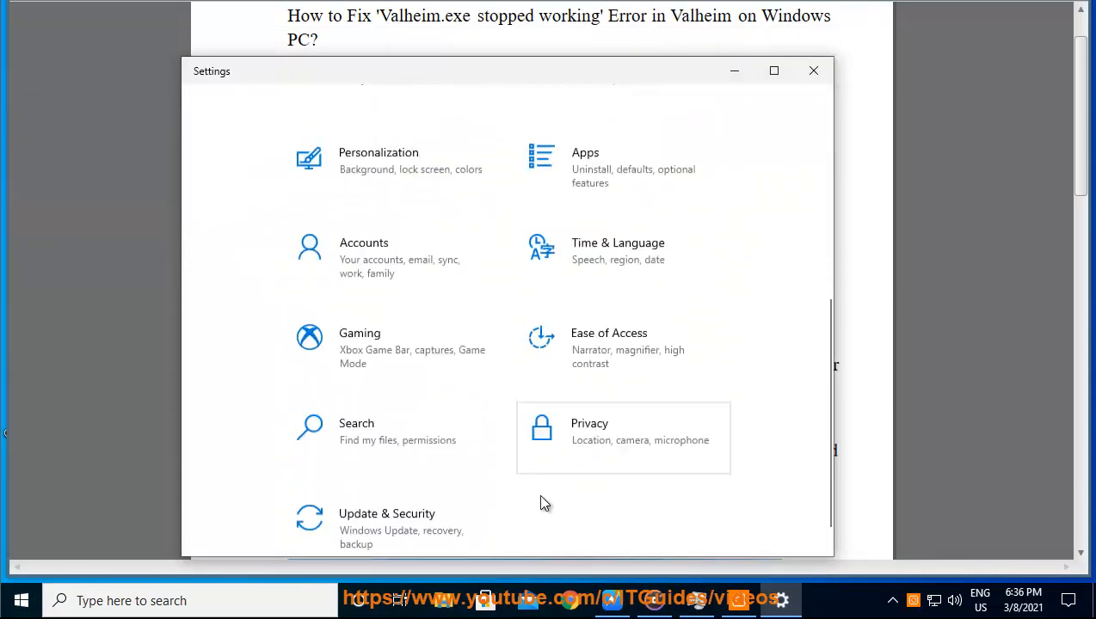
pyautogui.click(385, 512)
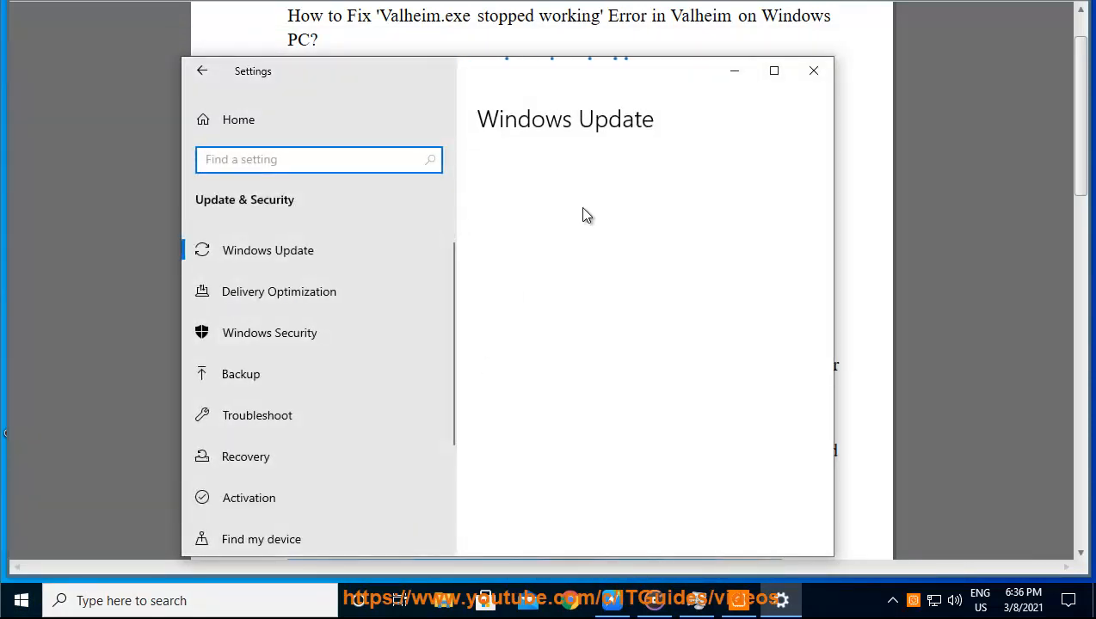
pyautogui.click(268, 252)
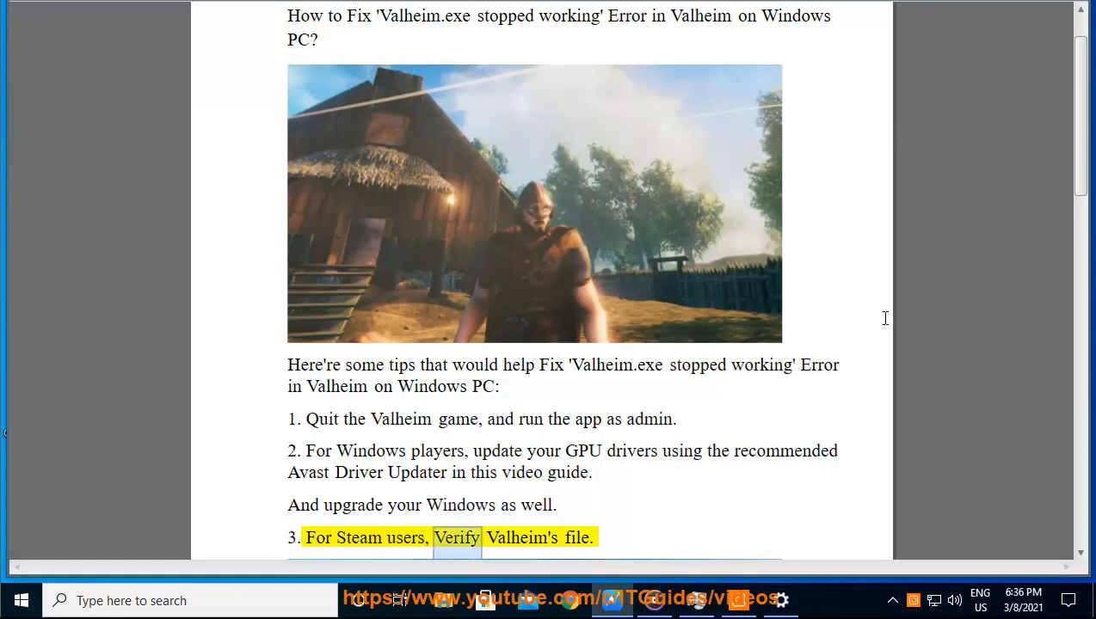
# - Review the disabled apps on Task Manager's Startup list, then close it
pyautogui.scroll(-3)
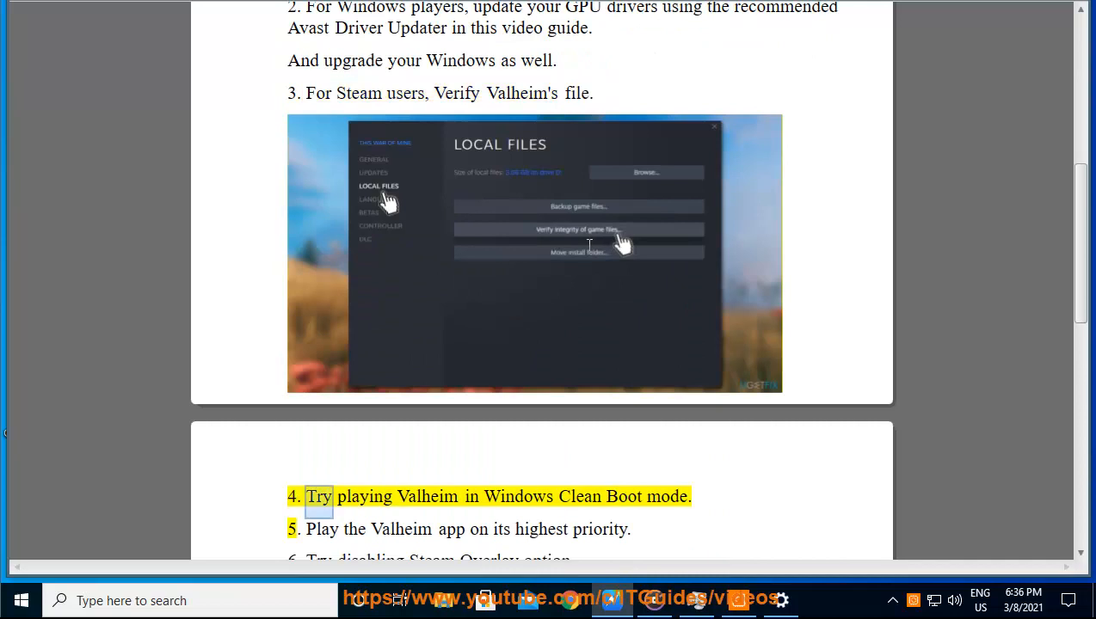
pyautogui.doubleClick(666, 495)
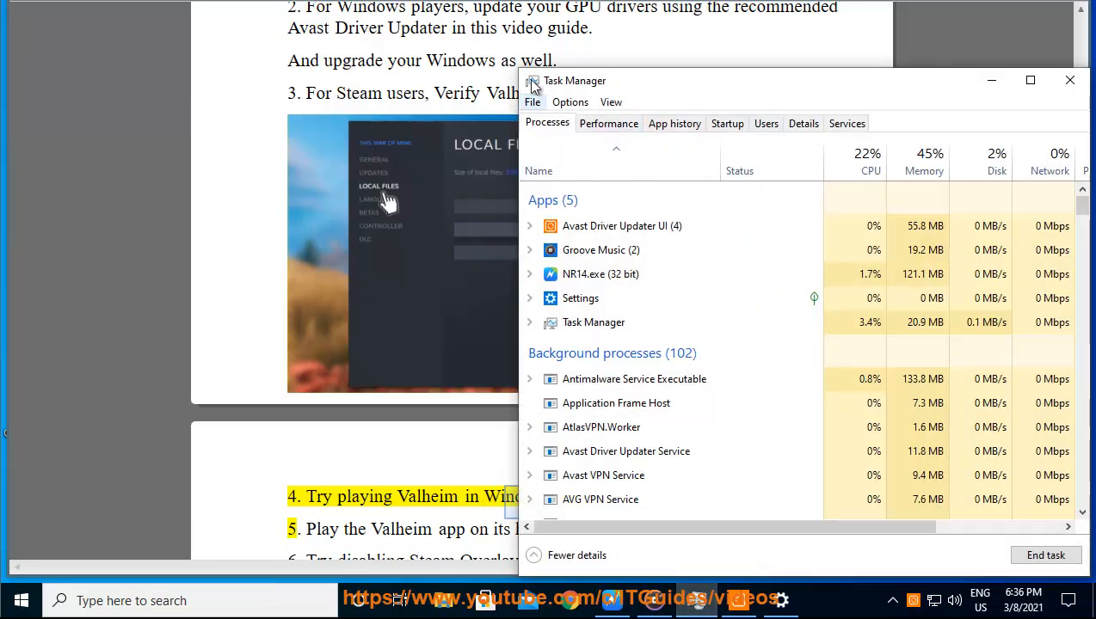
pyautogui.click(726, 123)
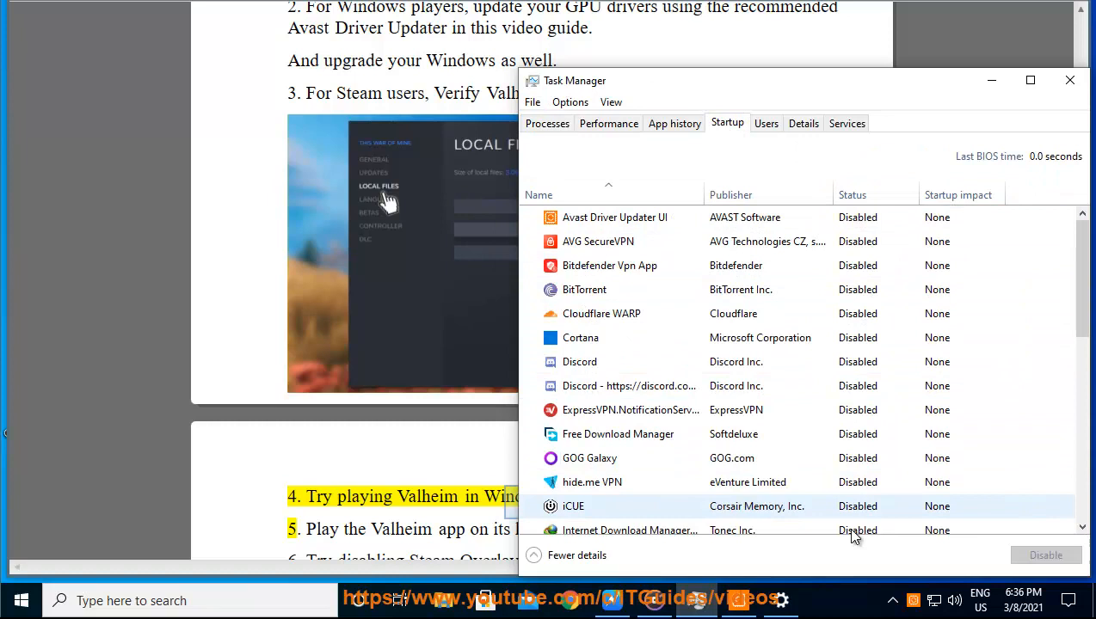
pyautogui.click(1070, 77)
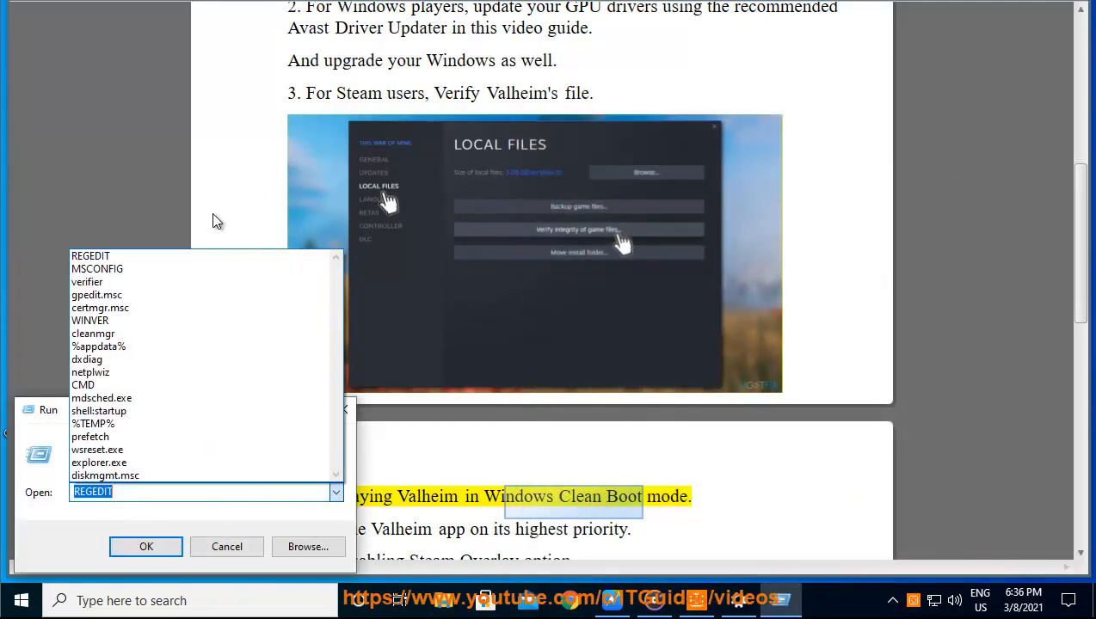
# - Launch MSCONFIG and disable all non-Microsoft services on the Services list
pyautogui.click(96, 269)
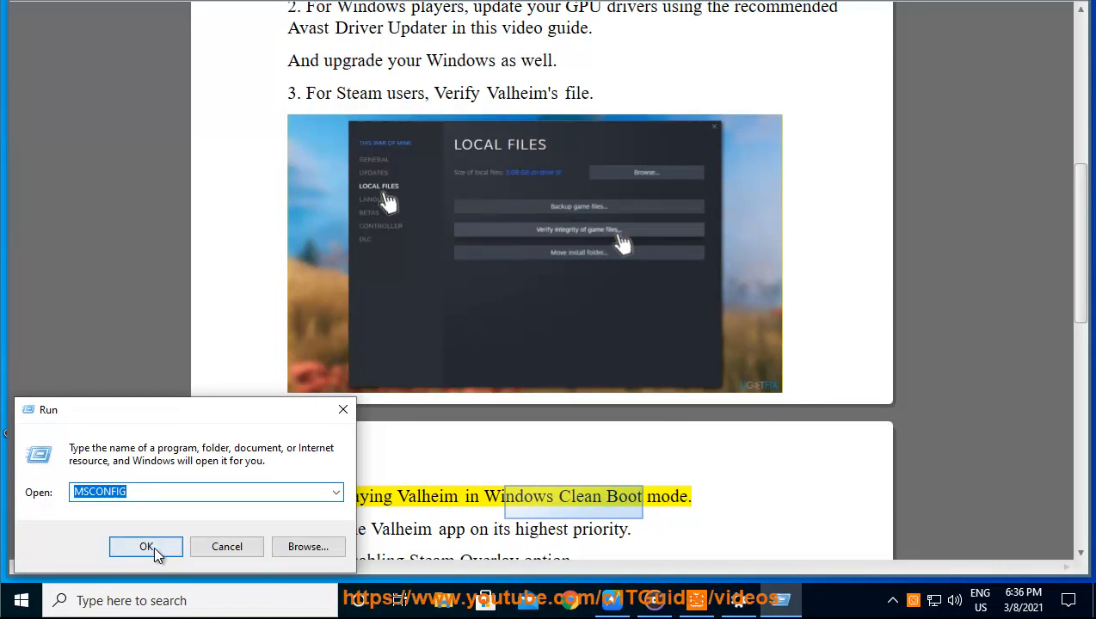
pyautogui.click(144, 547)
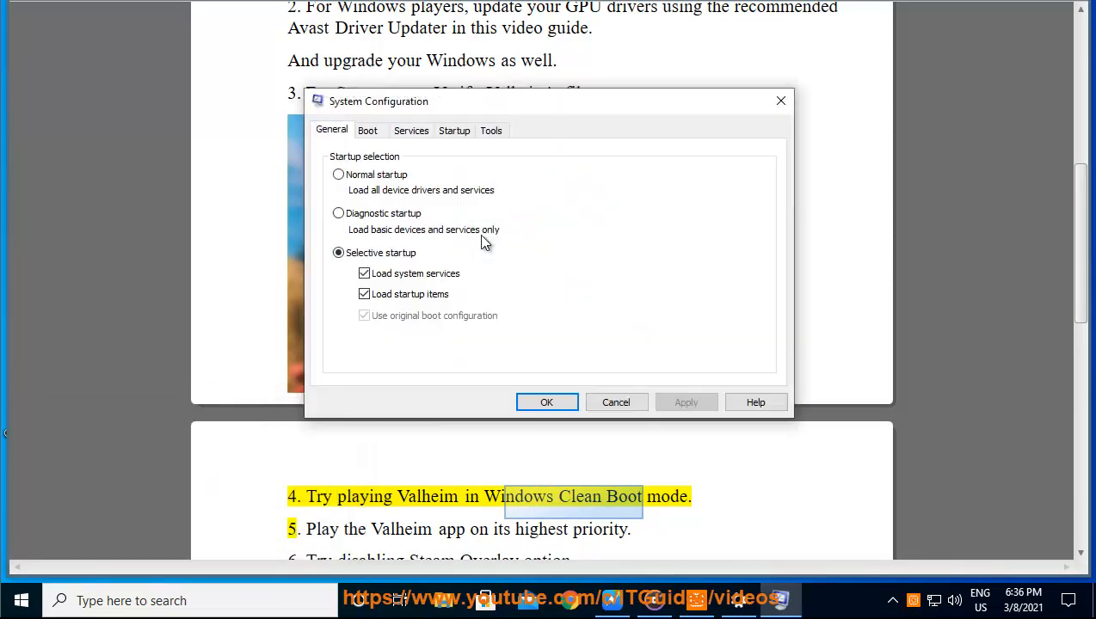
pyautogui.moveTo(392, 134)
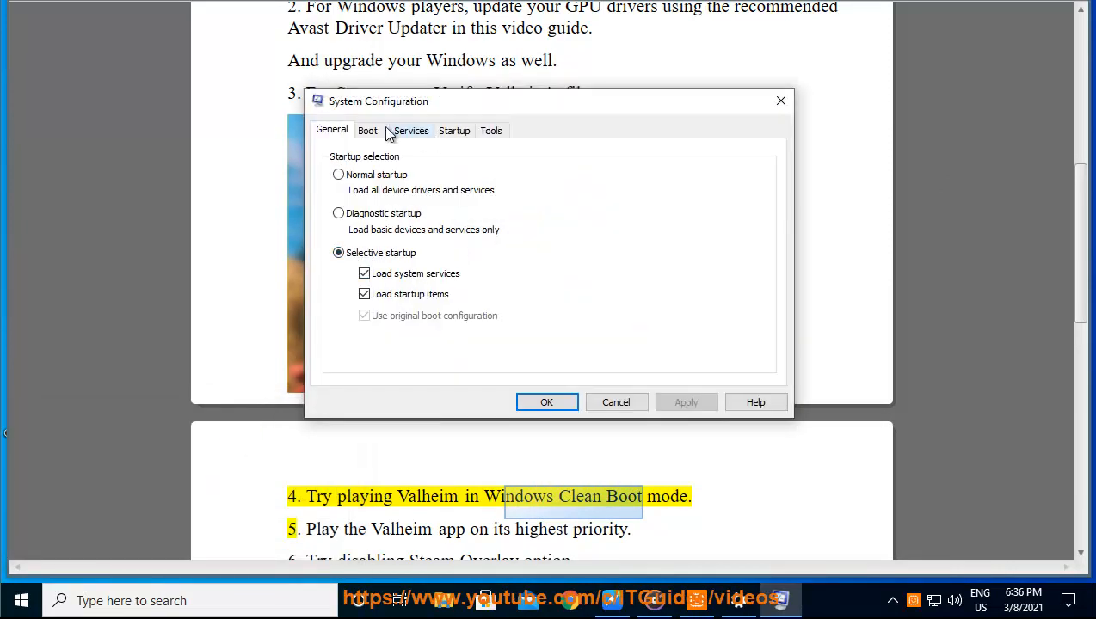
pyautogui.click(411, 131)
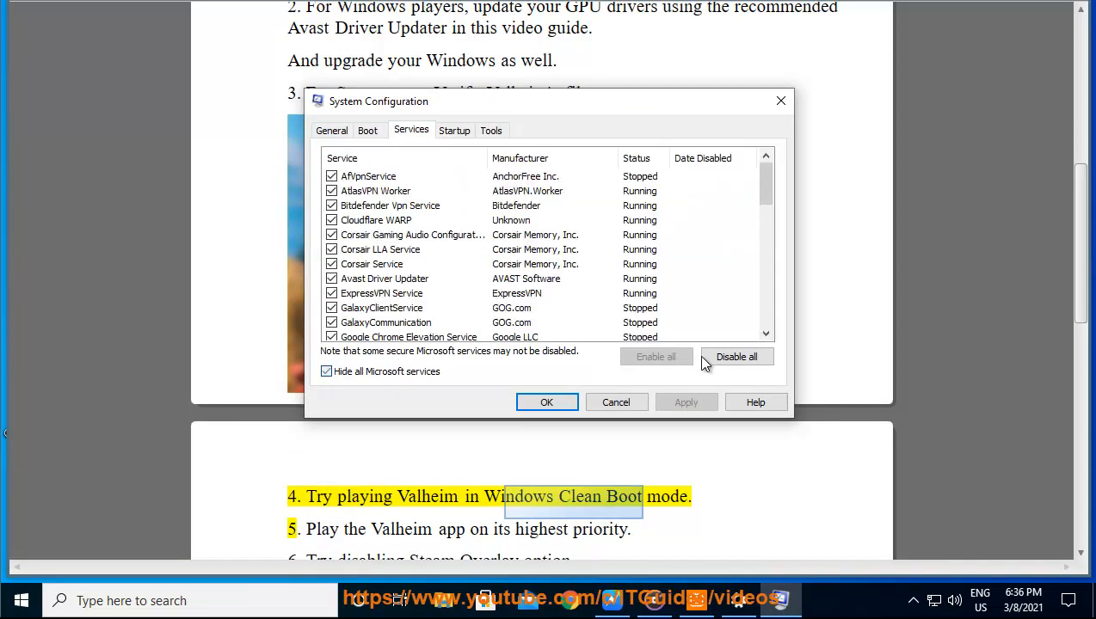
pyautogui.click(736, 356)
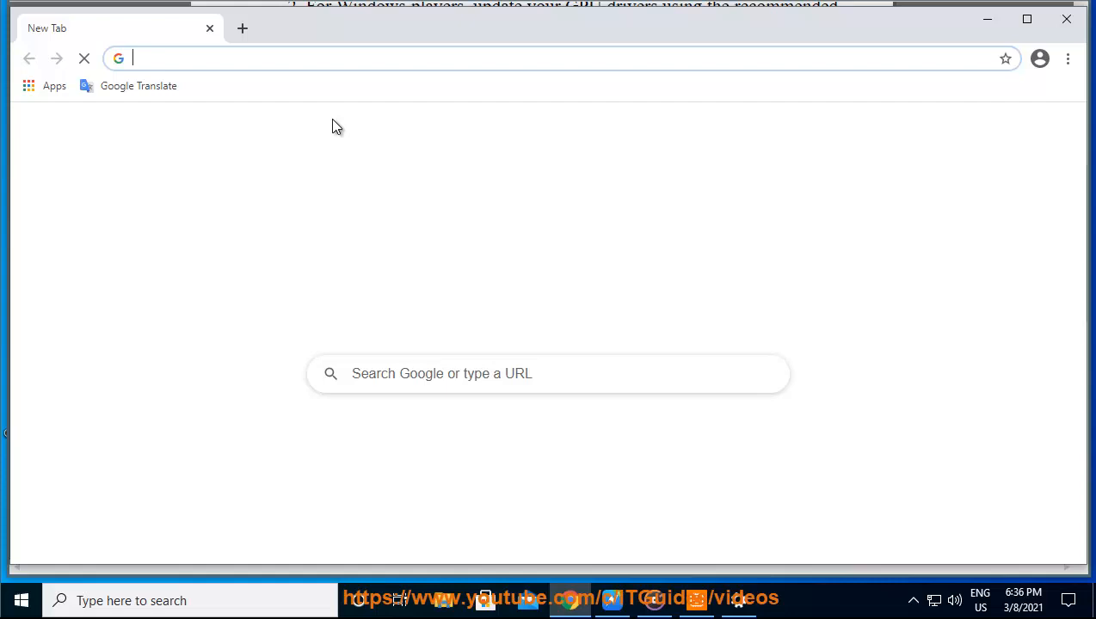
# - Search Chrome for 'clean boot windows 10' from the typed CLEAN suggestion
pyautogui.write('CLEAN')
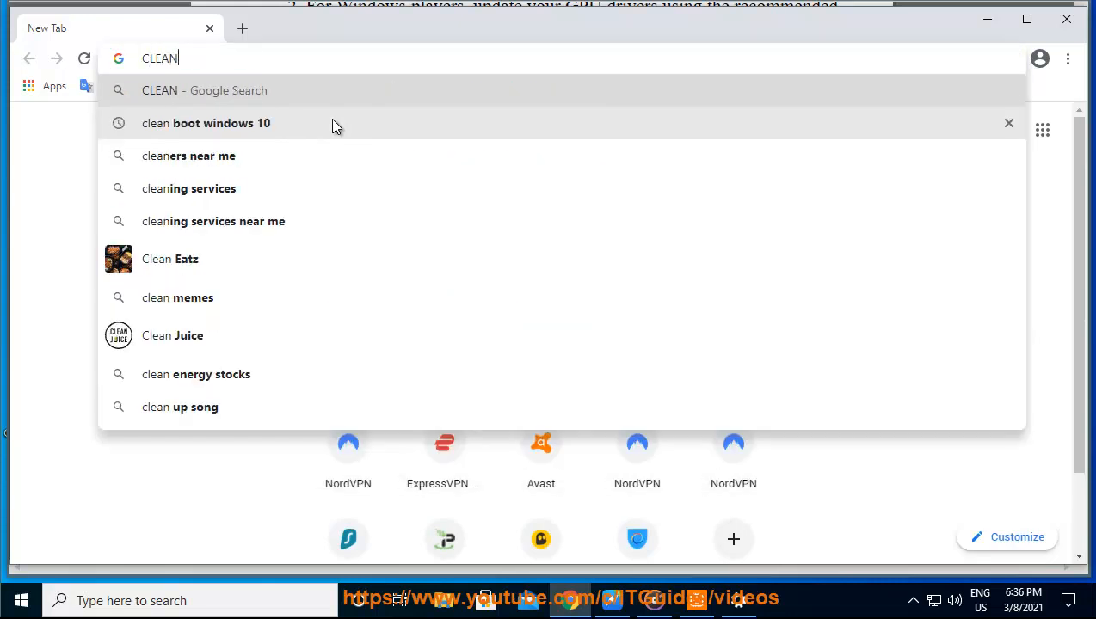
pyautogui.click(206, 124)
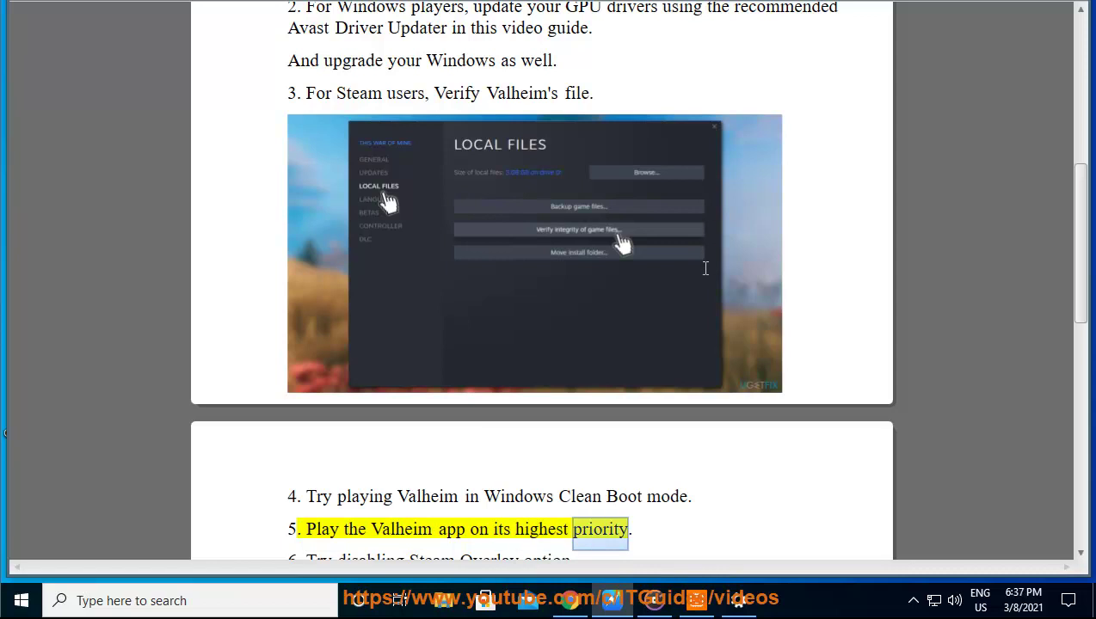
# - In Task Manager's Details list, set the top process's priority to High
pyautogui.scroll(-3)
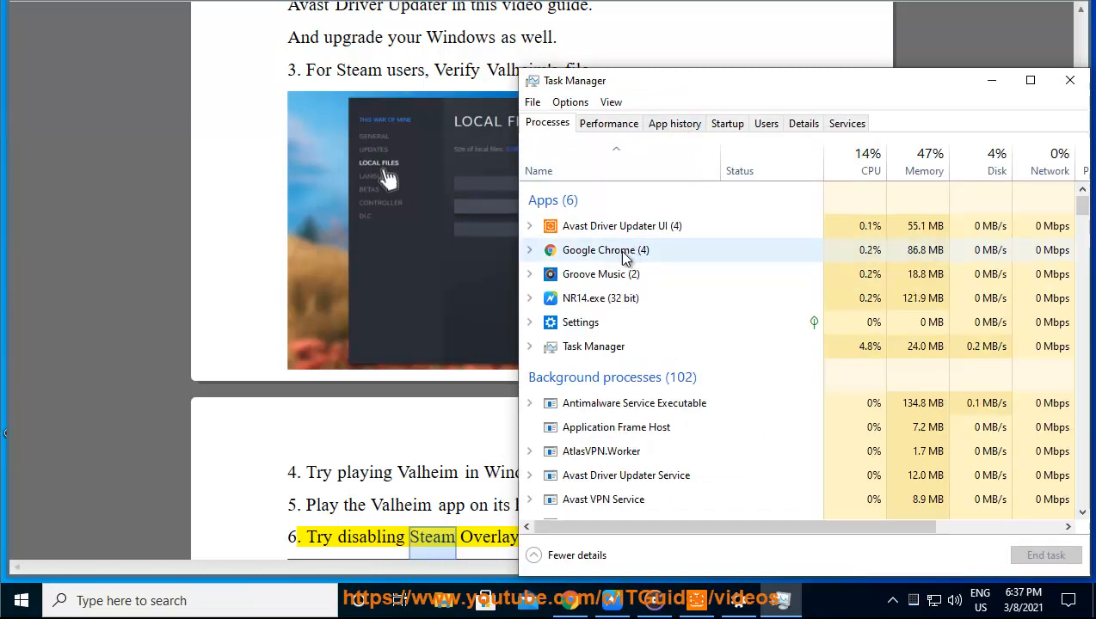
pyautogui.rightClick(606, 249)
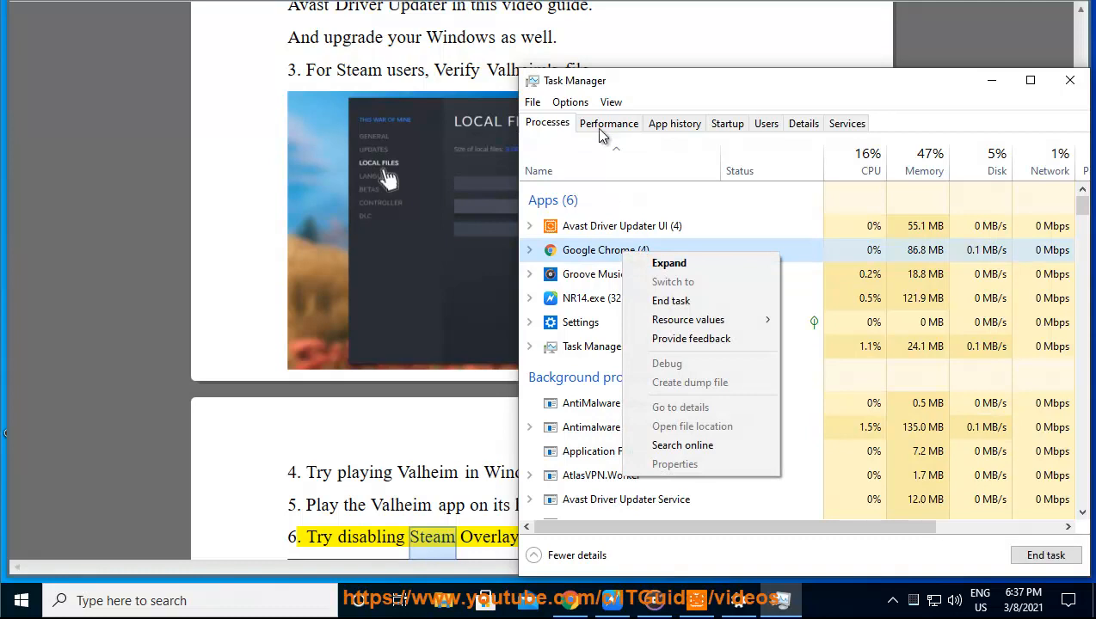
pyautogui.click(609, 124)
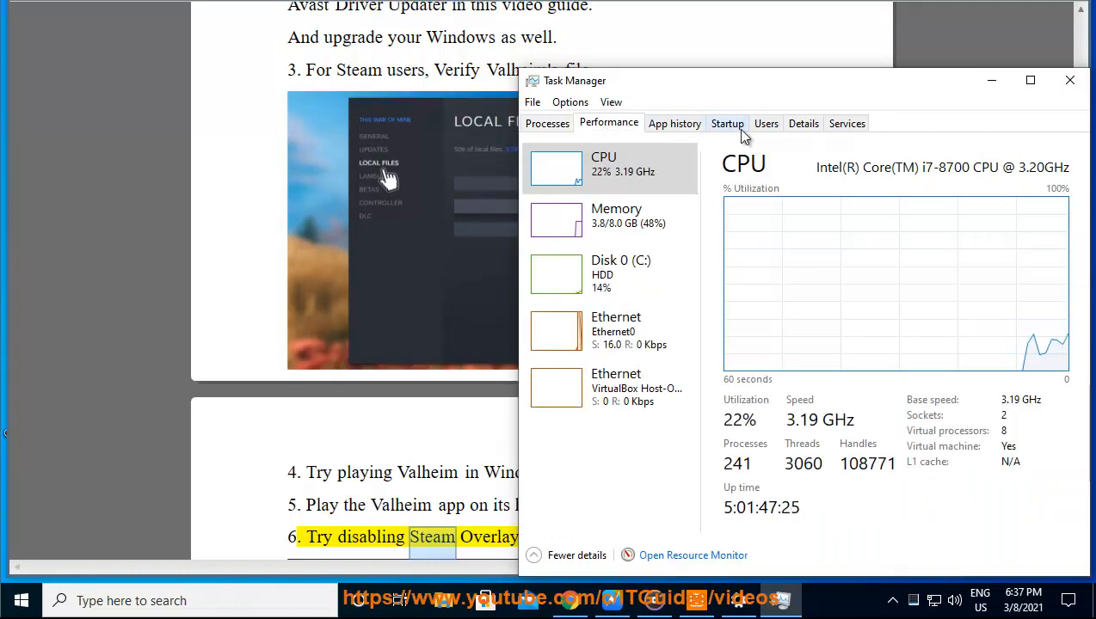
pyautogui.click(803, 124)
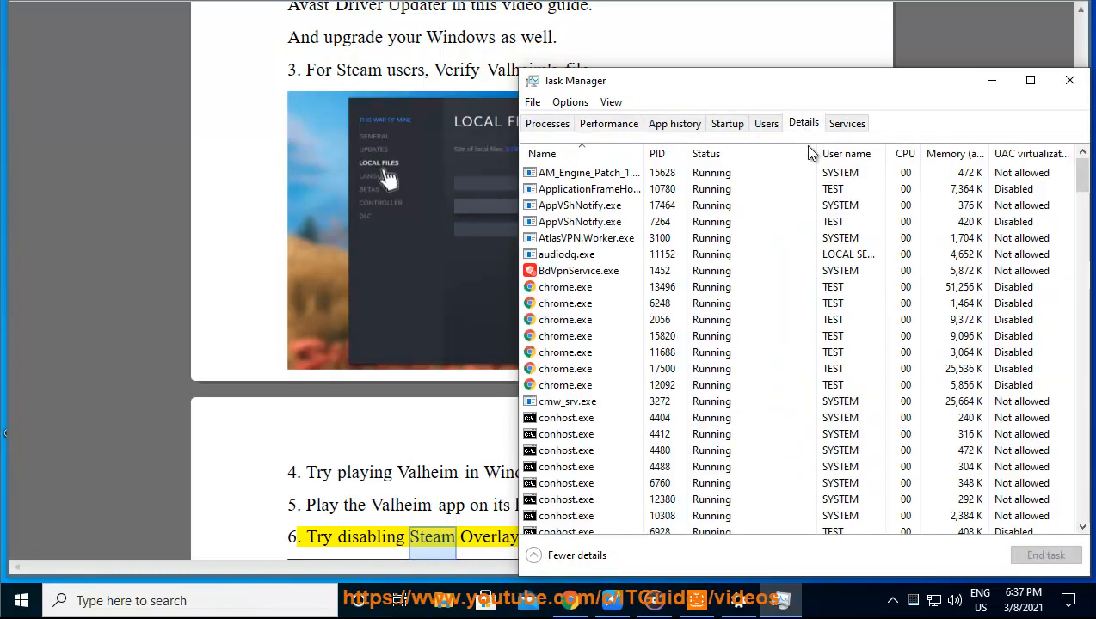
pyautogui.rightClick(589, 172)
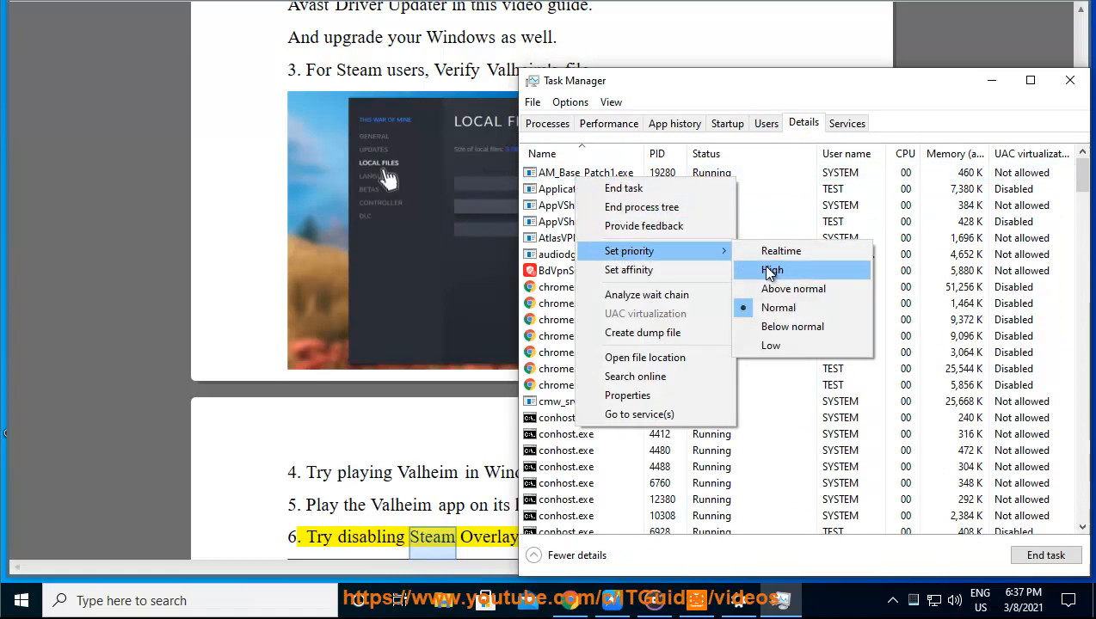
pyautogui.click(1070, 80)
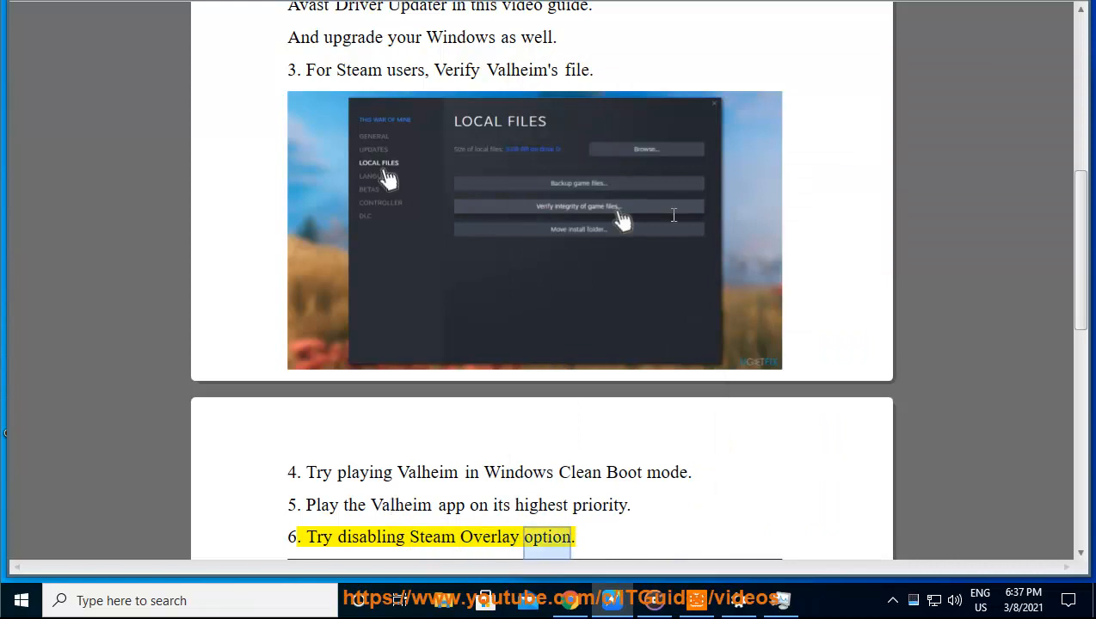
pyautogui.scroll(-3)
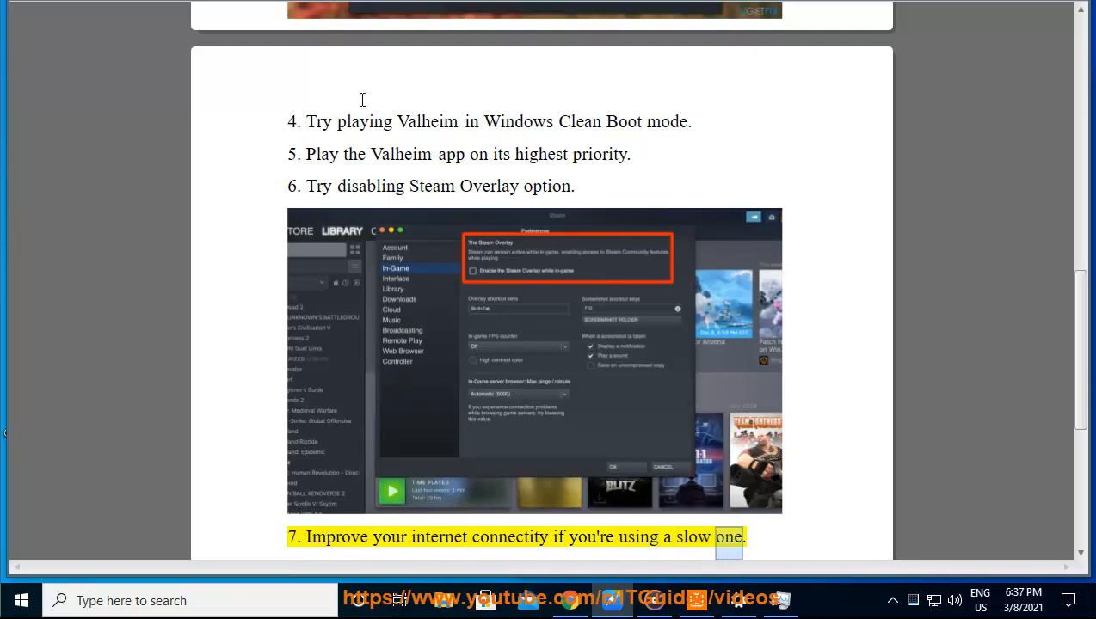
pyautogui.scroll(-3)
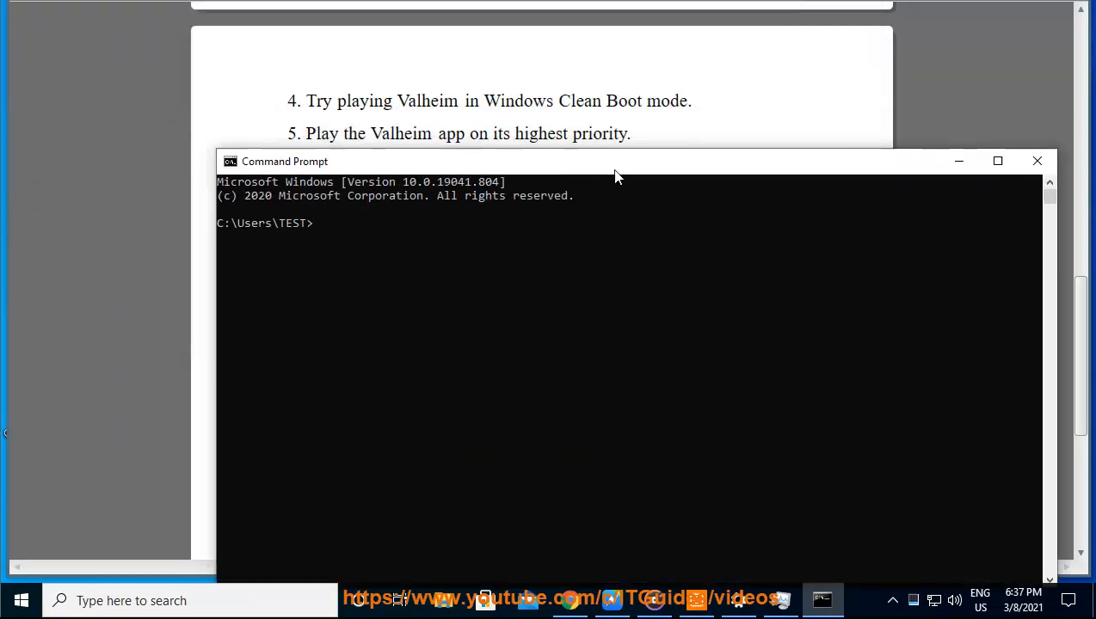
pyautogui.write('PING WWW')
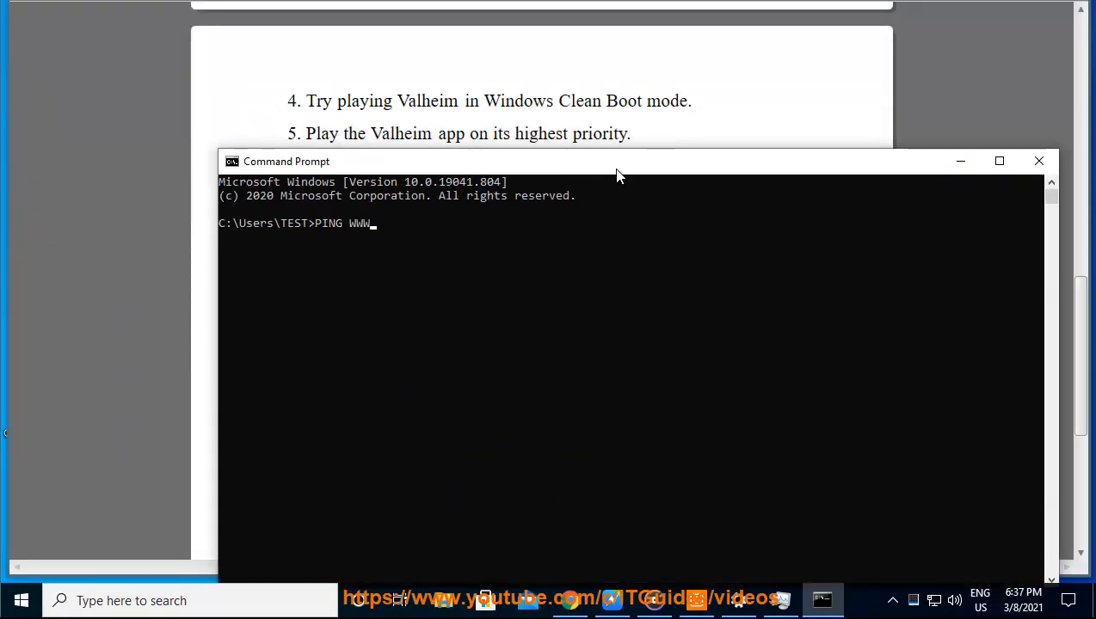
pyautogui.write('.GOOGLE./')
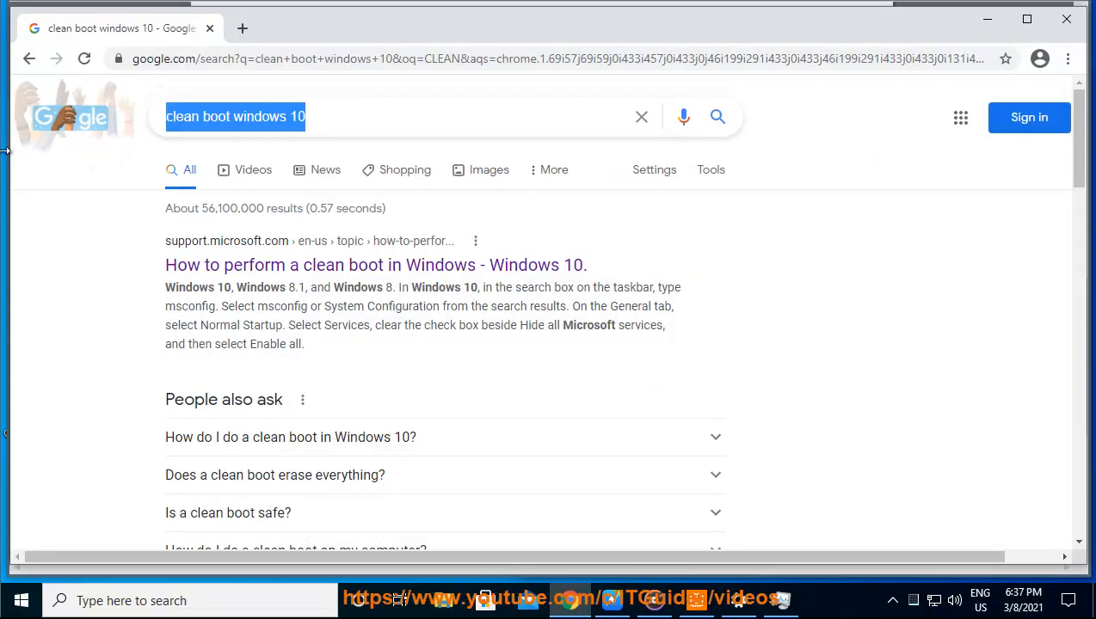
# - Search Google for 'slow internet' and browse the results
pyautogui.write('SLOW')
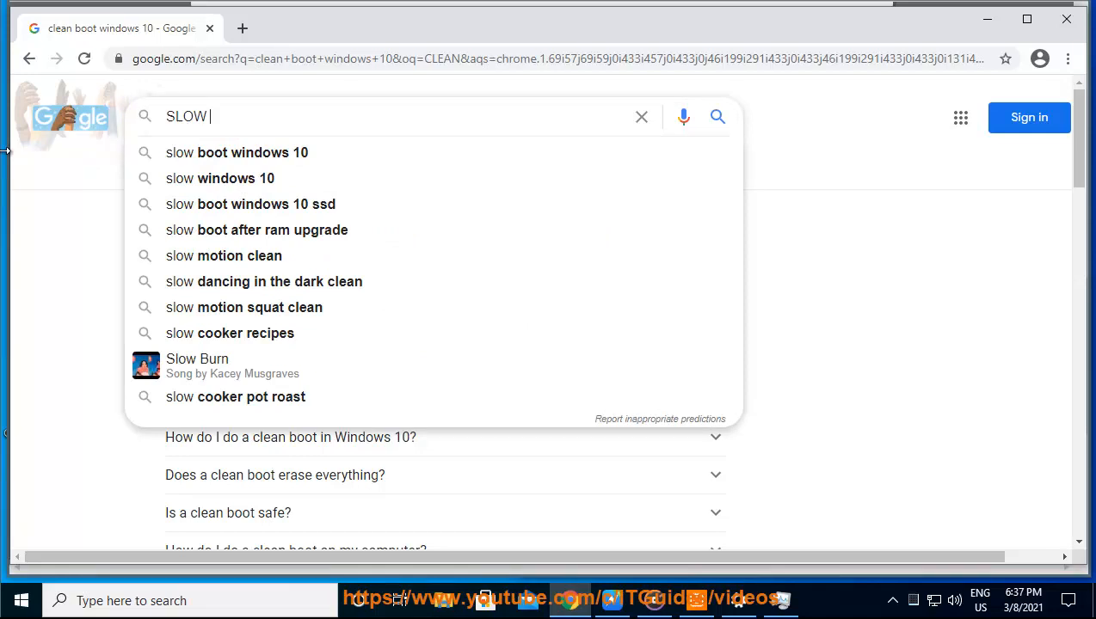
pyautogui.write('IN')
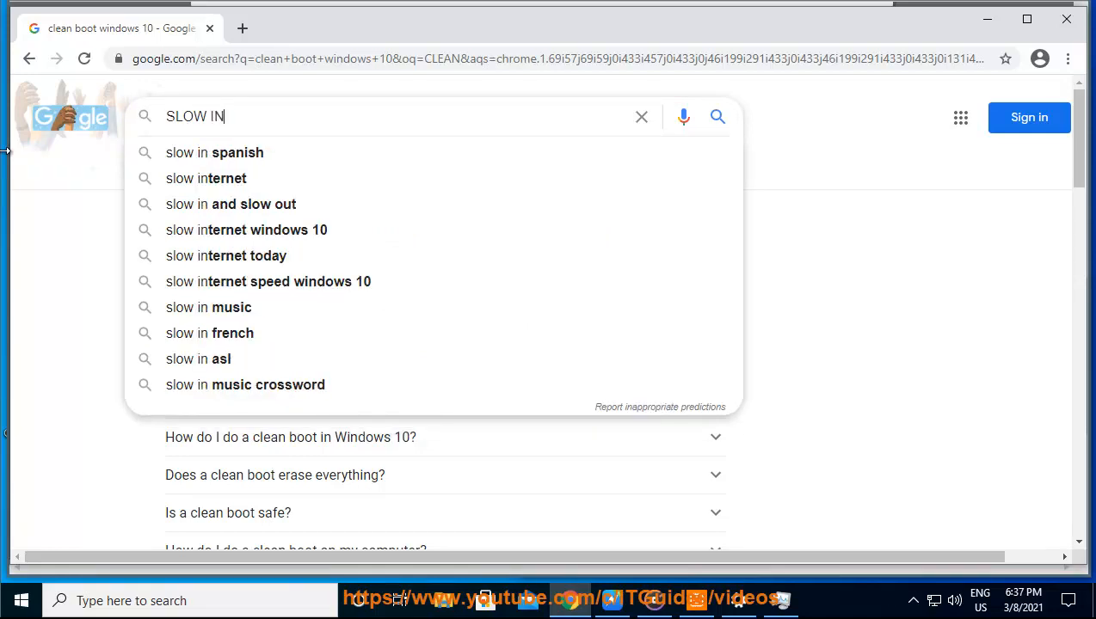
pyautogui.click(206, 177)
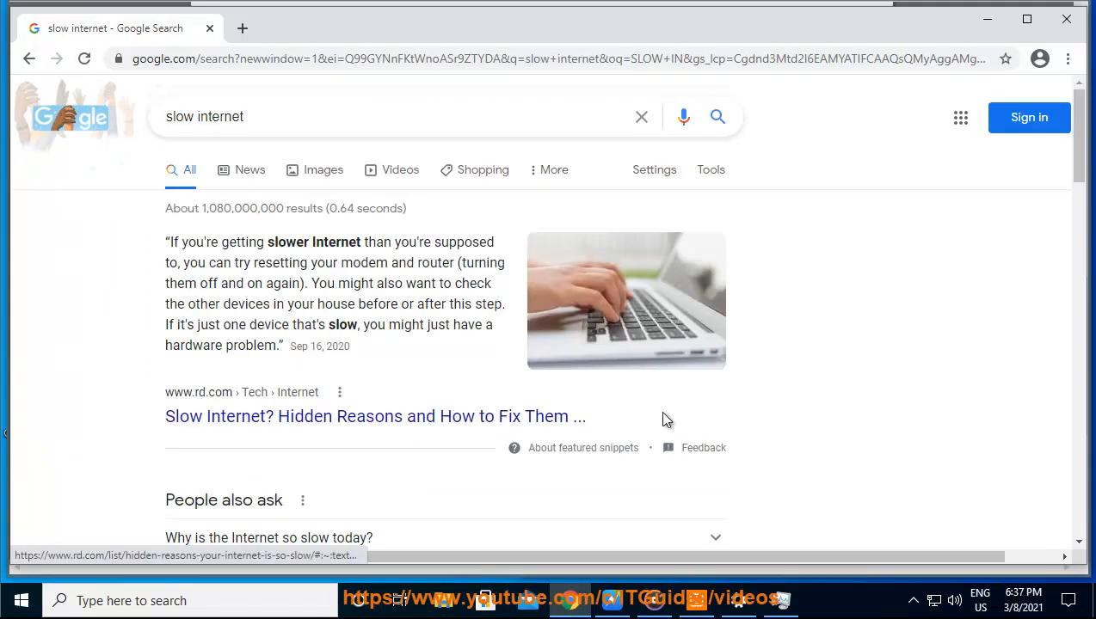
pyautogui.scroll(-3)
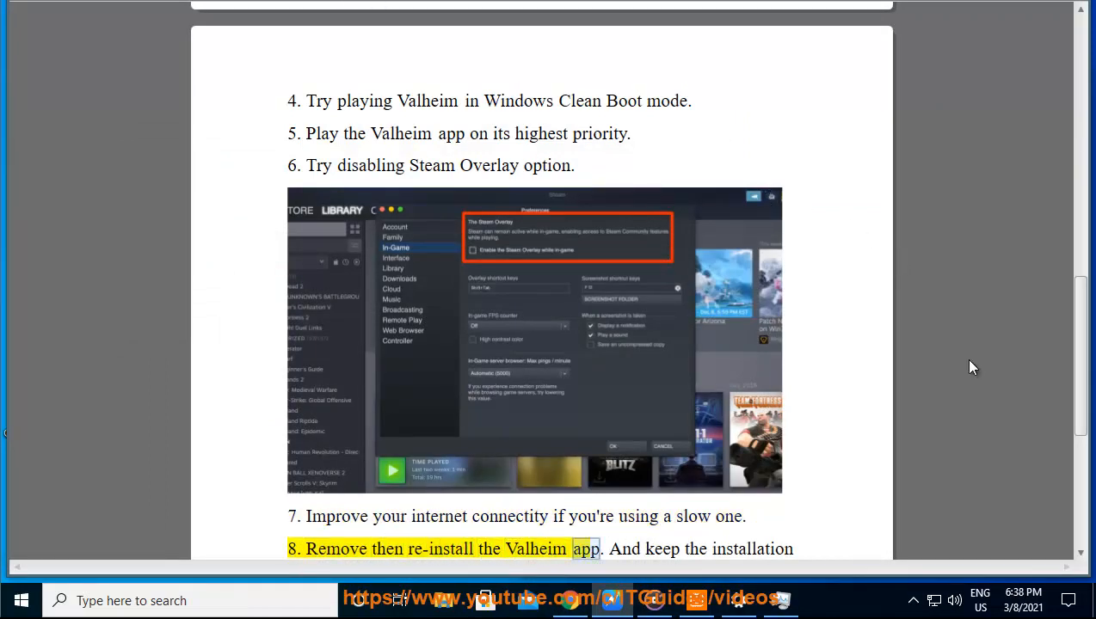
pyautogui.scroll(-3)
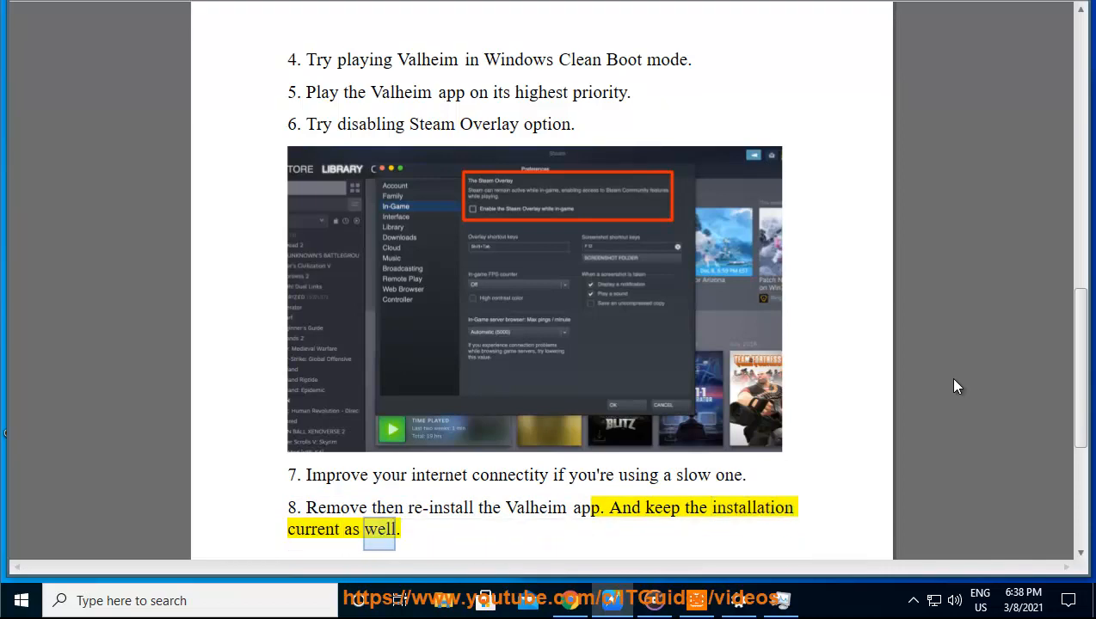